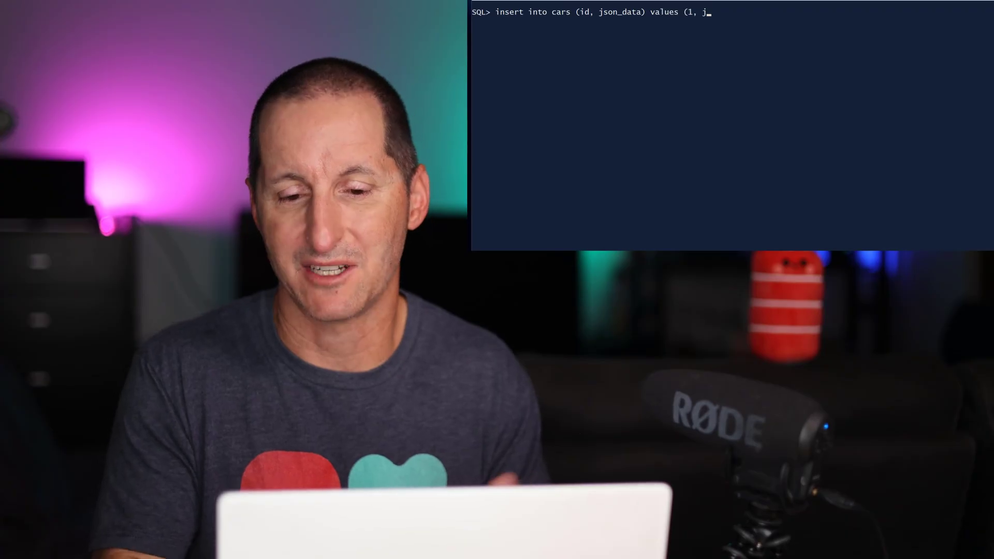
text(son('{"model":"toyota","year":2011}'));)
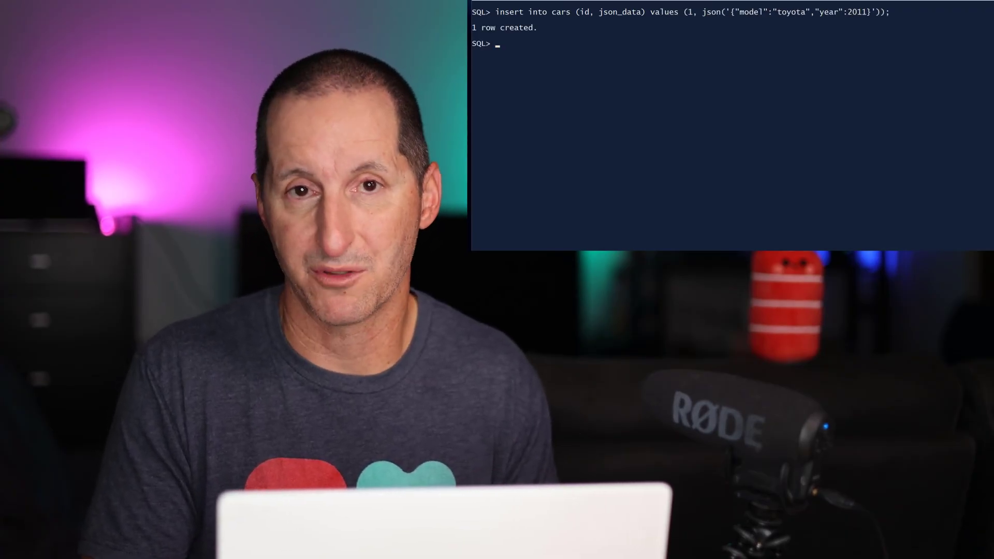
text(insert)
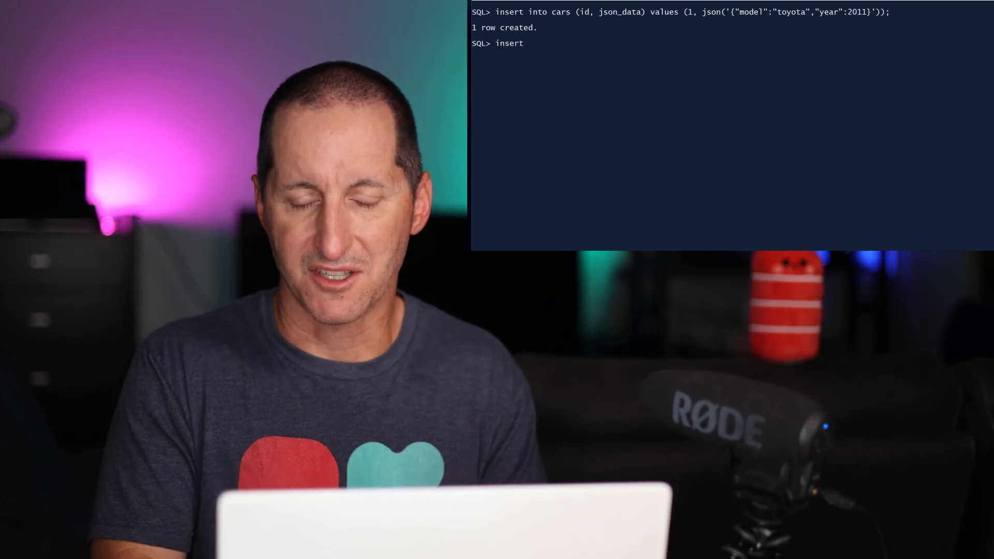
text(into cars (id, json_data) values (7, json('{"model":"toyota)
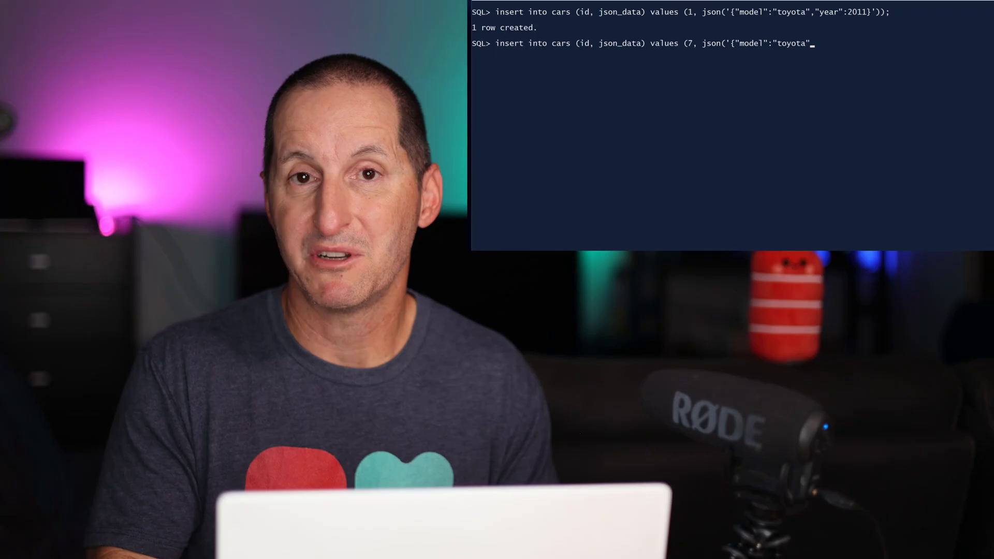
text(,"year":2021,"fuel":"diesel"}'));)
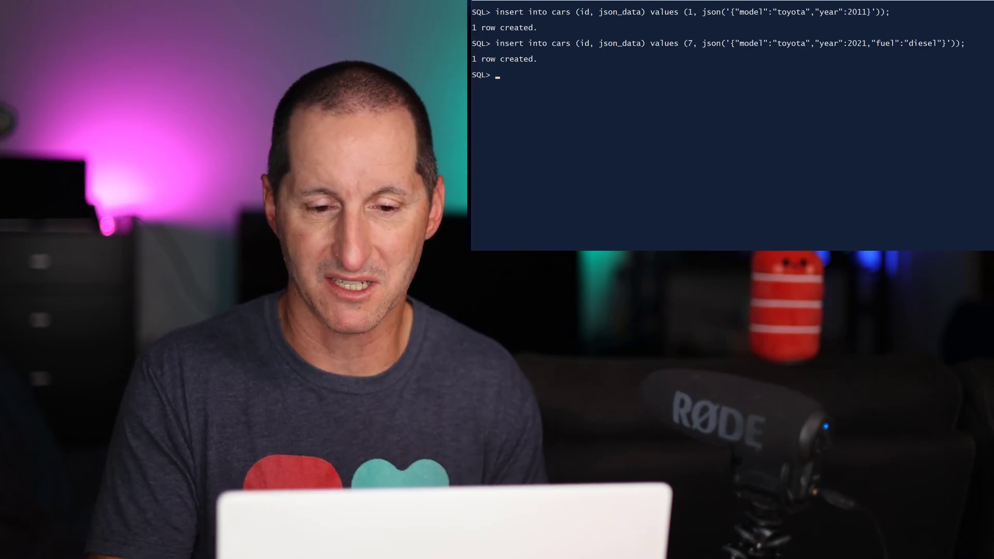
text(insert into cars (id, json_data) values)
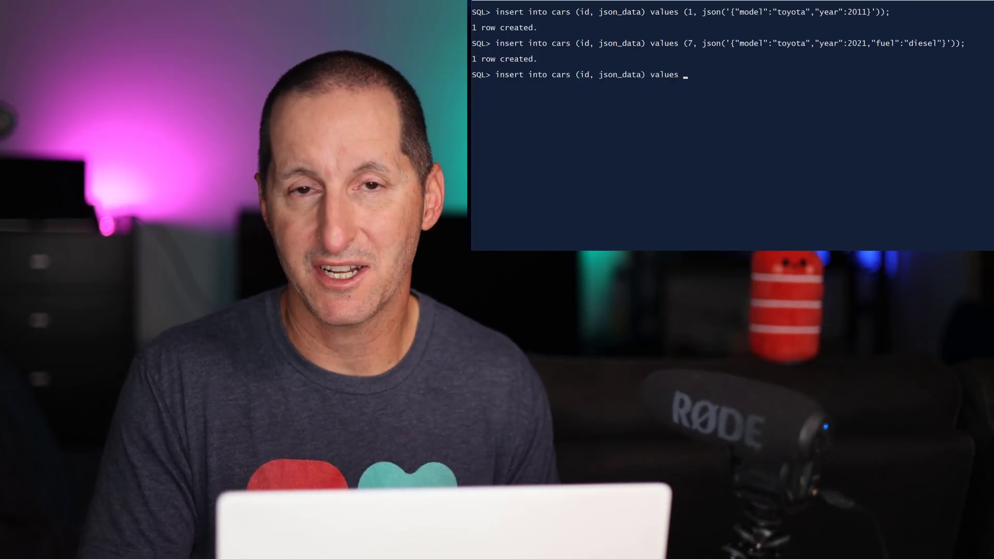
text((2, json('{"model":"toyota"}'));)
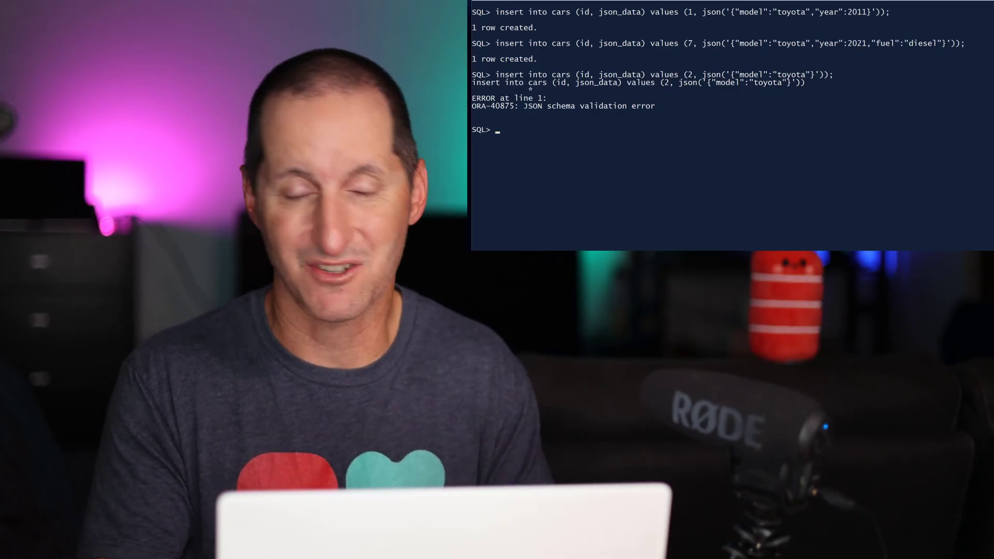
text(insert into)
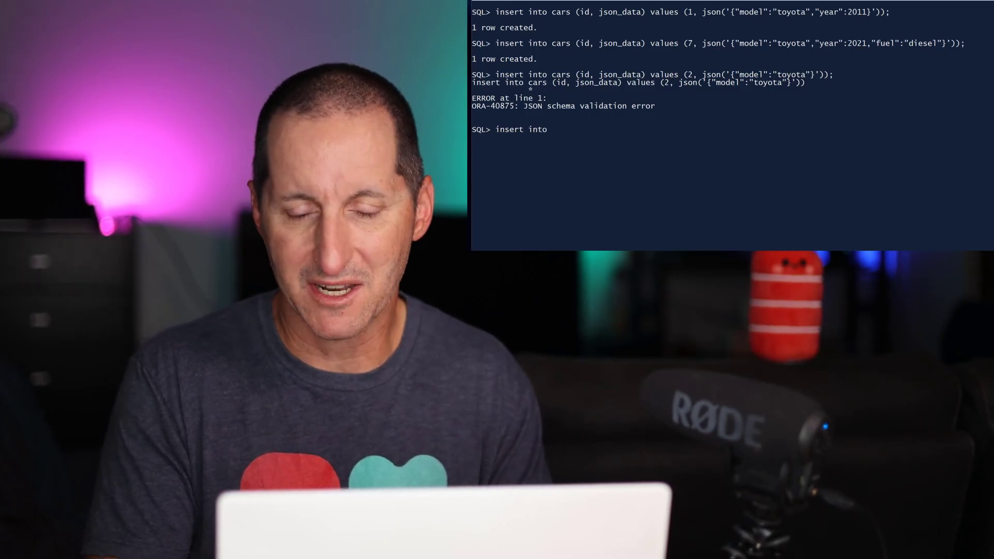